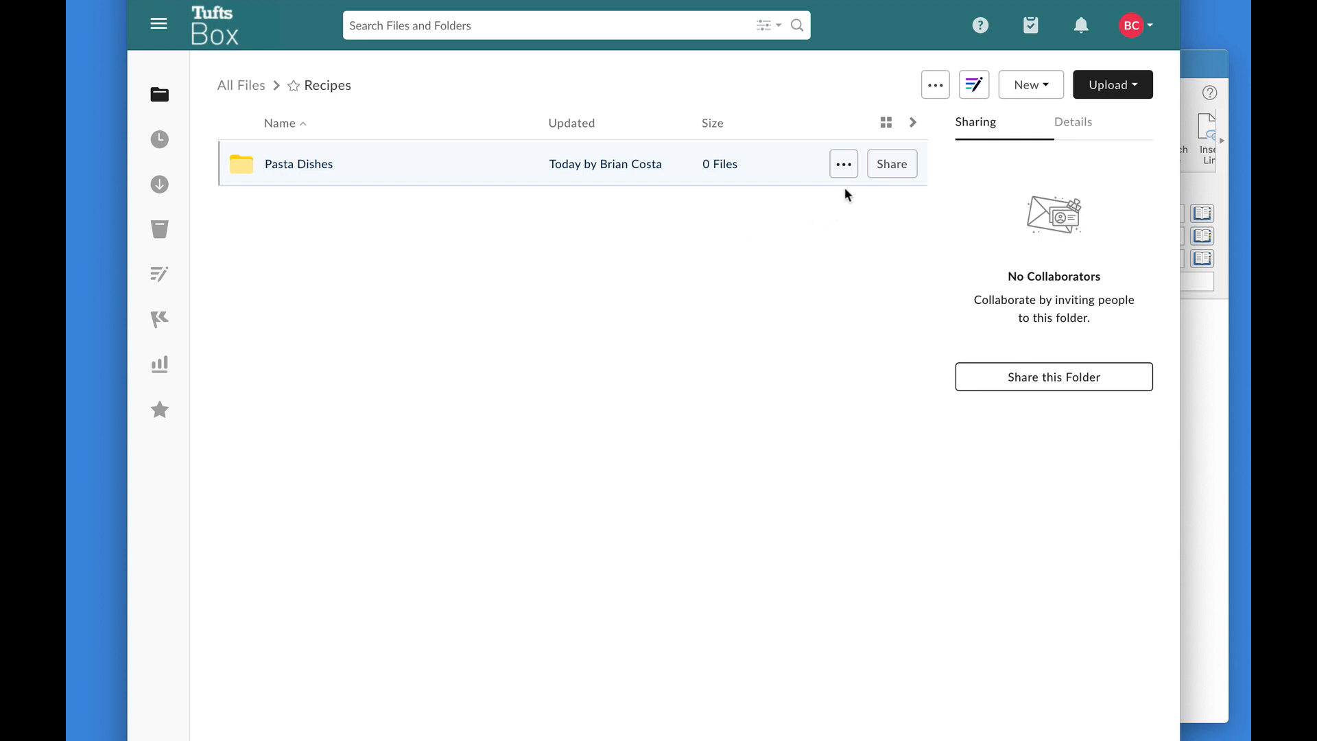
pyautogui.moveTo(843, 164)
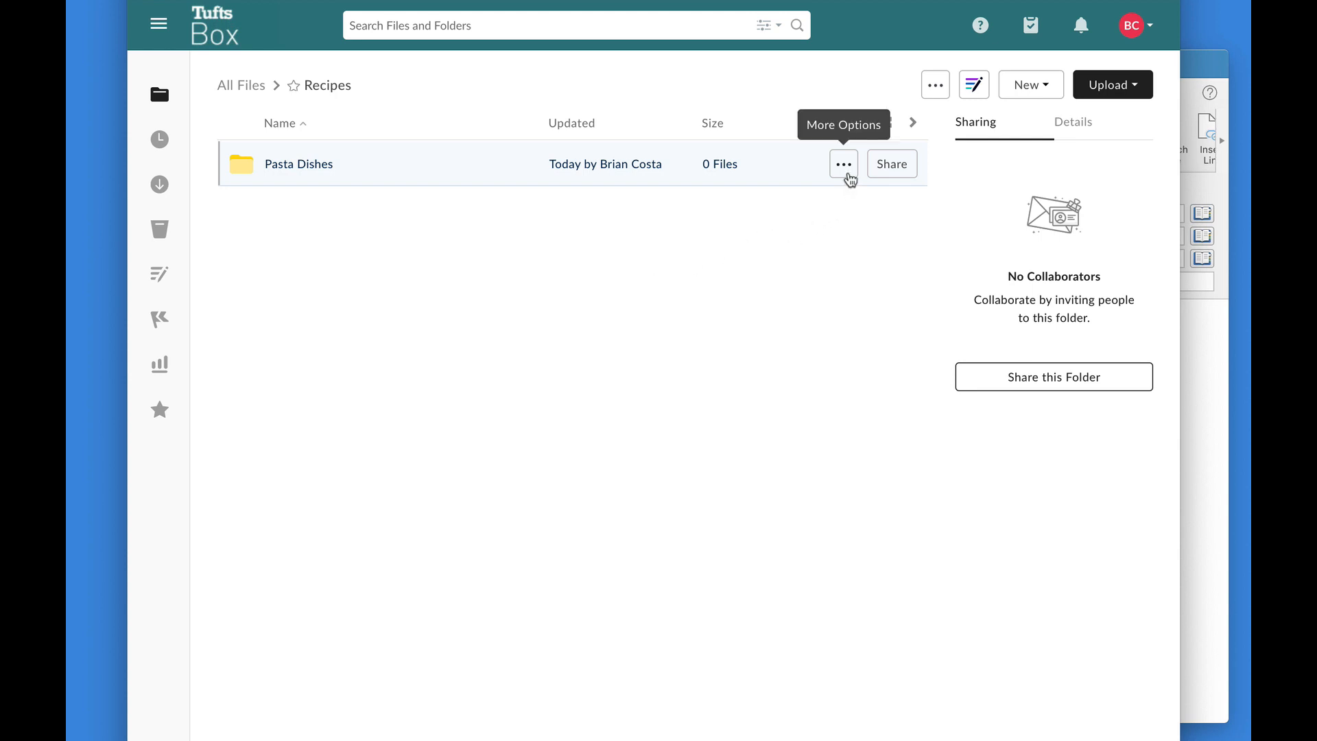
# Open the File Request option from the Pasta Dishes folder's More Options menu.
pyautogui.click(843, 164)
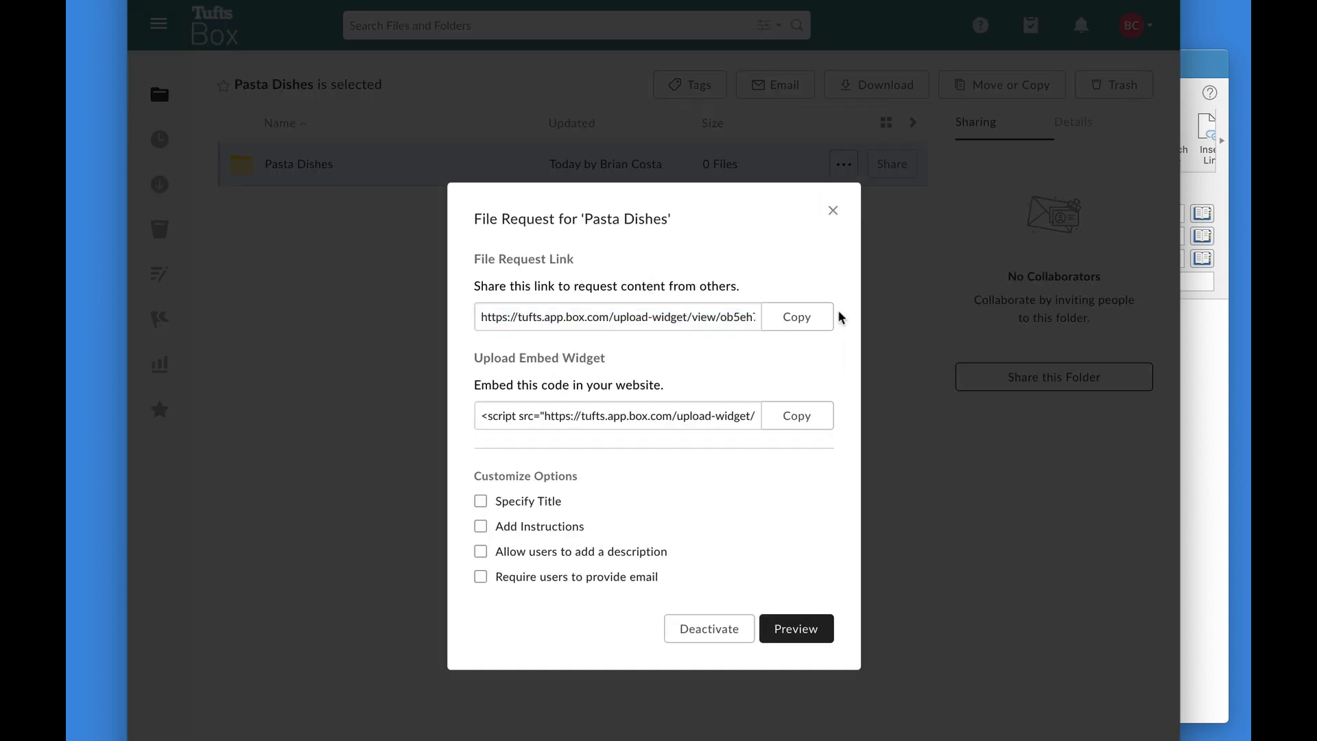
# Title the request 'Submit a Pasta Dish' with instructions 'Please upload PDF files only!'.
pyautogui.click(480, 500)
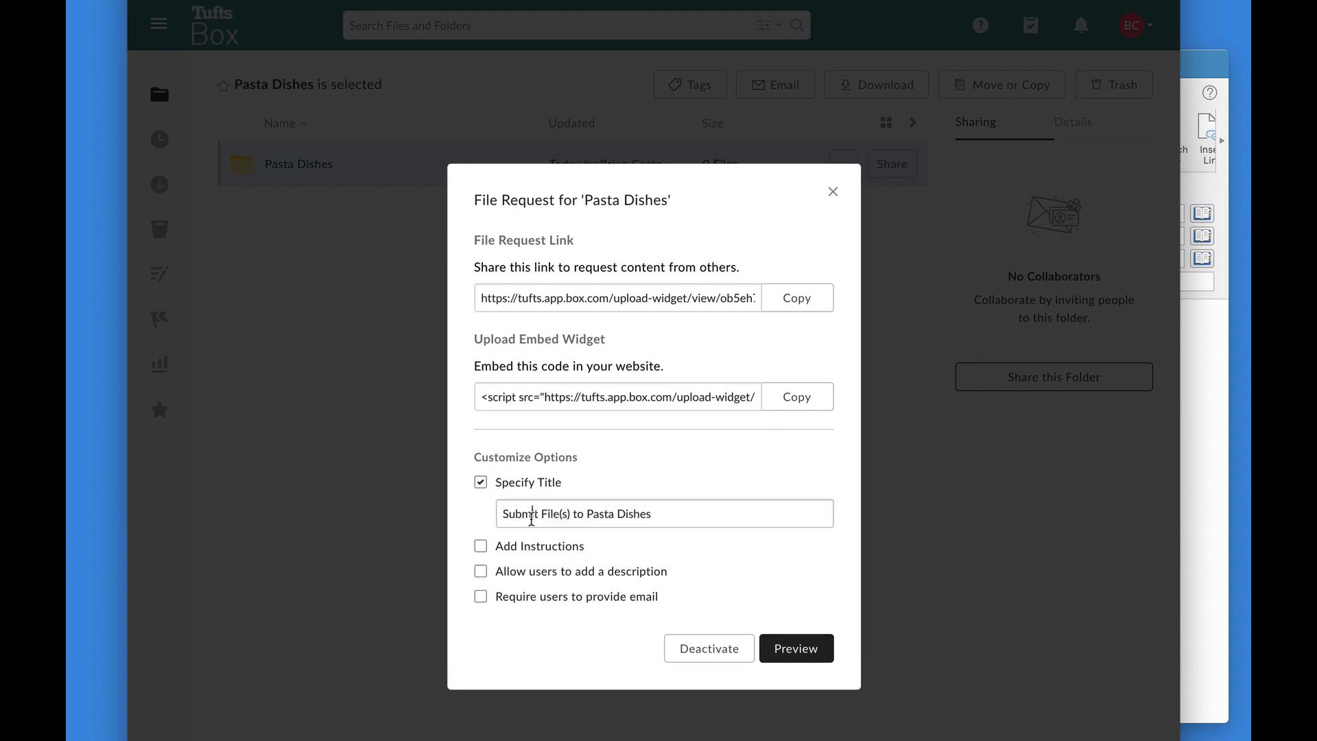
pyautogui.write('Submit a')
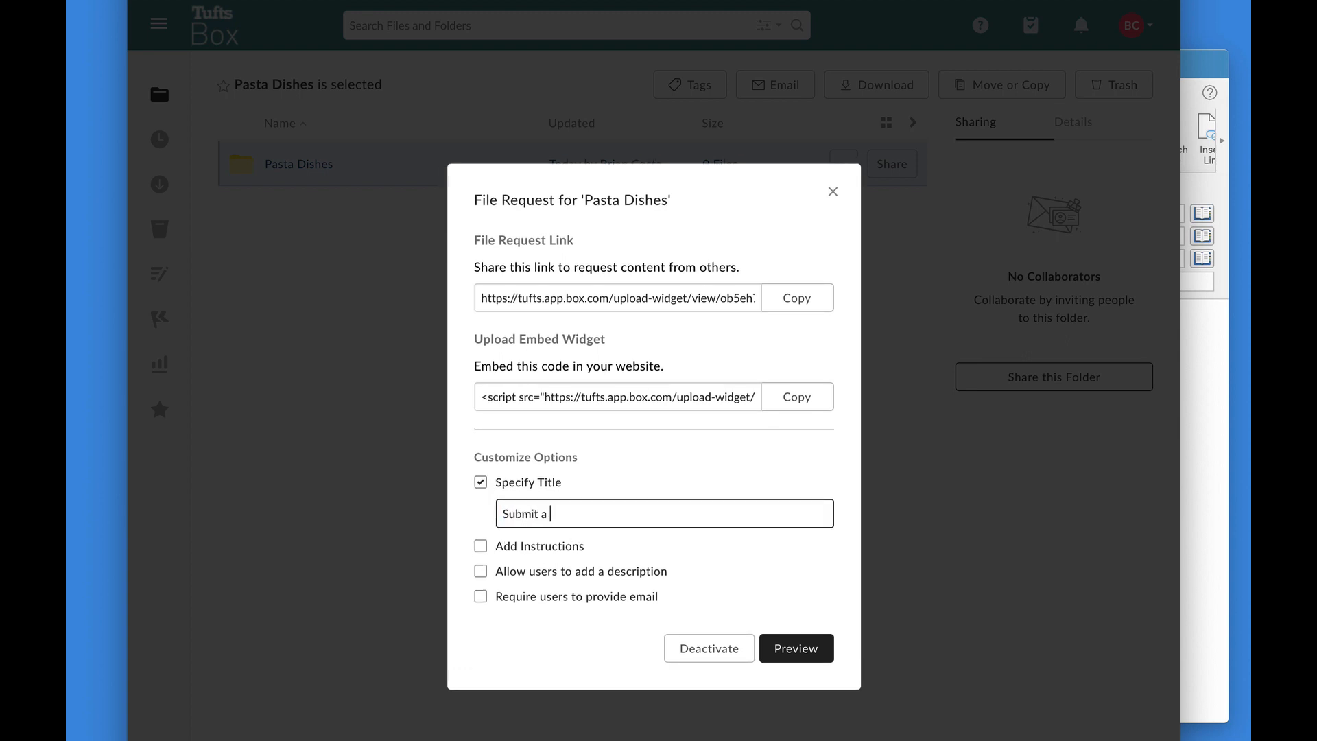
pyautogui.write('Pasta Dish')
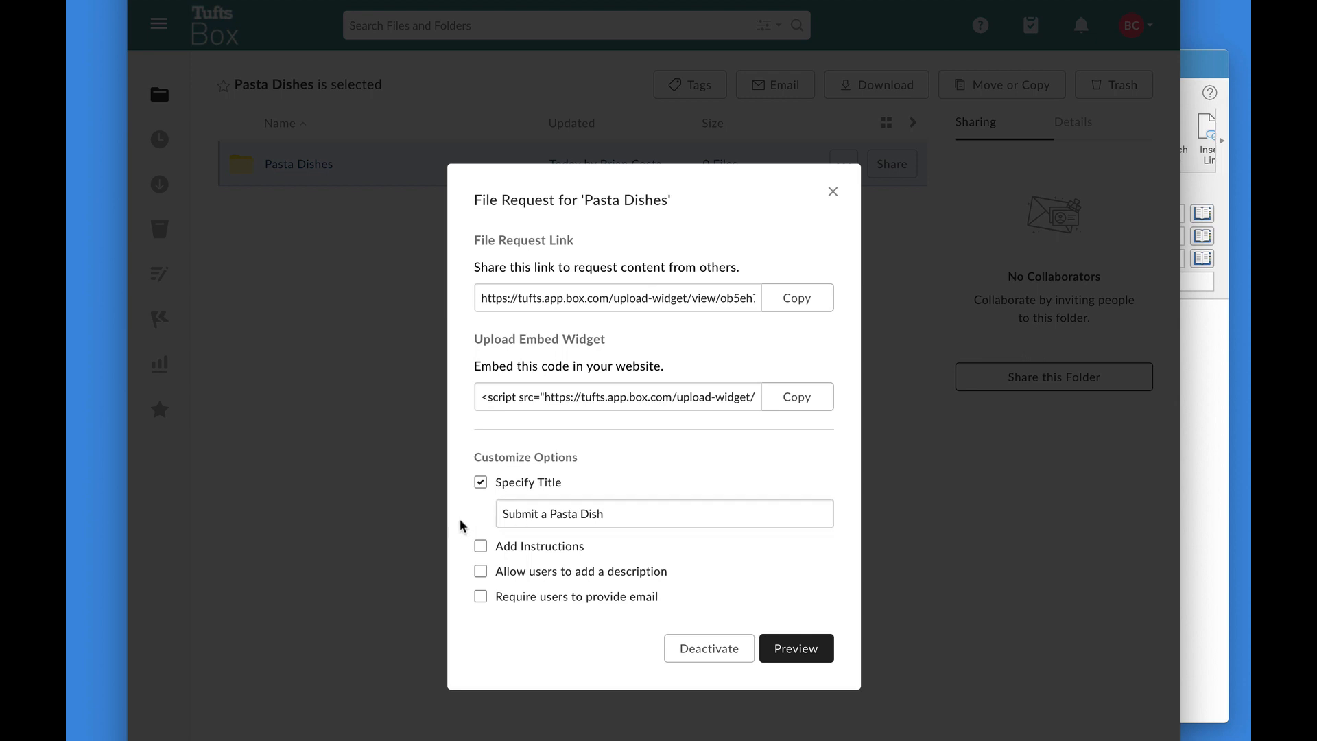
pyautogui.click(479, 546)
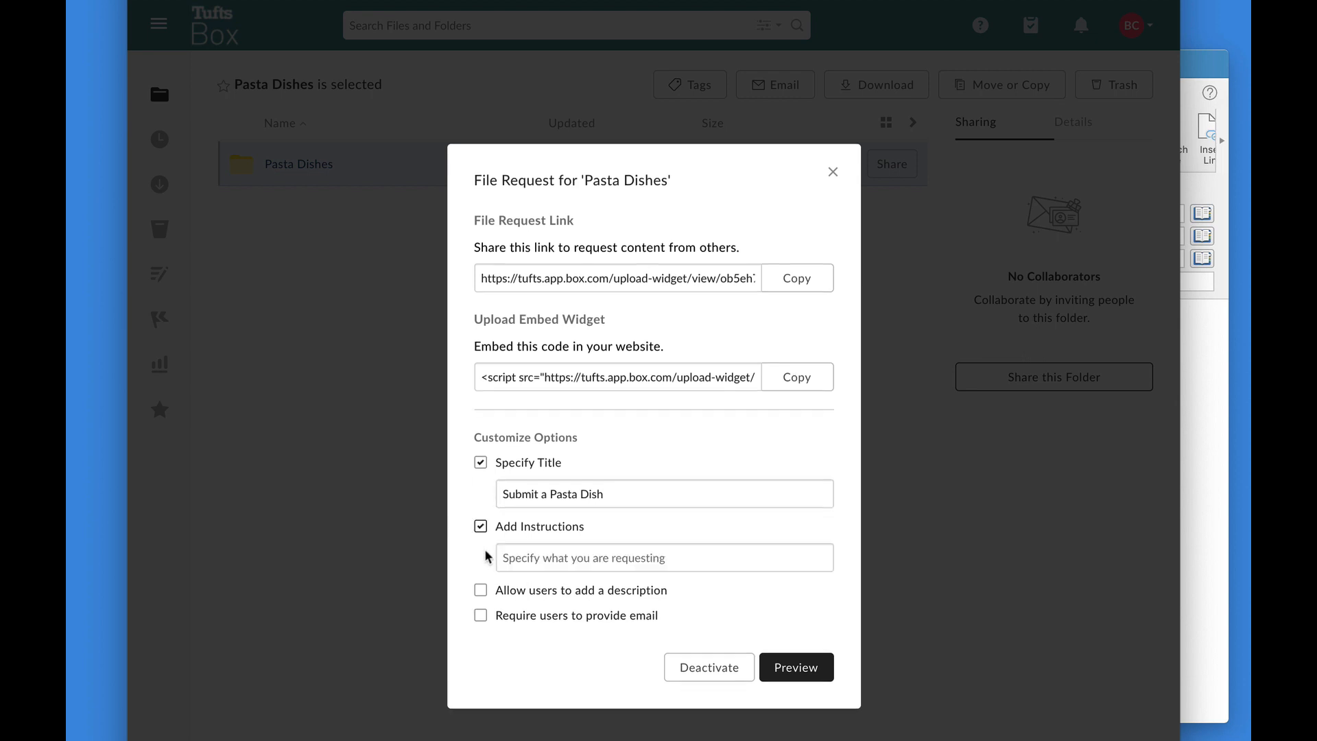
pyautogui.write('Please')
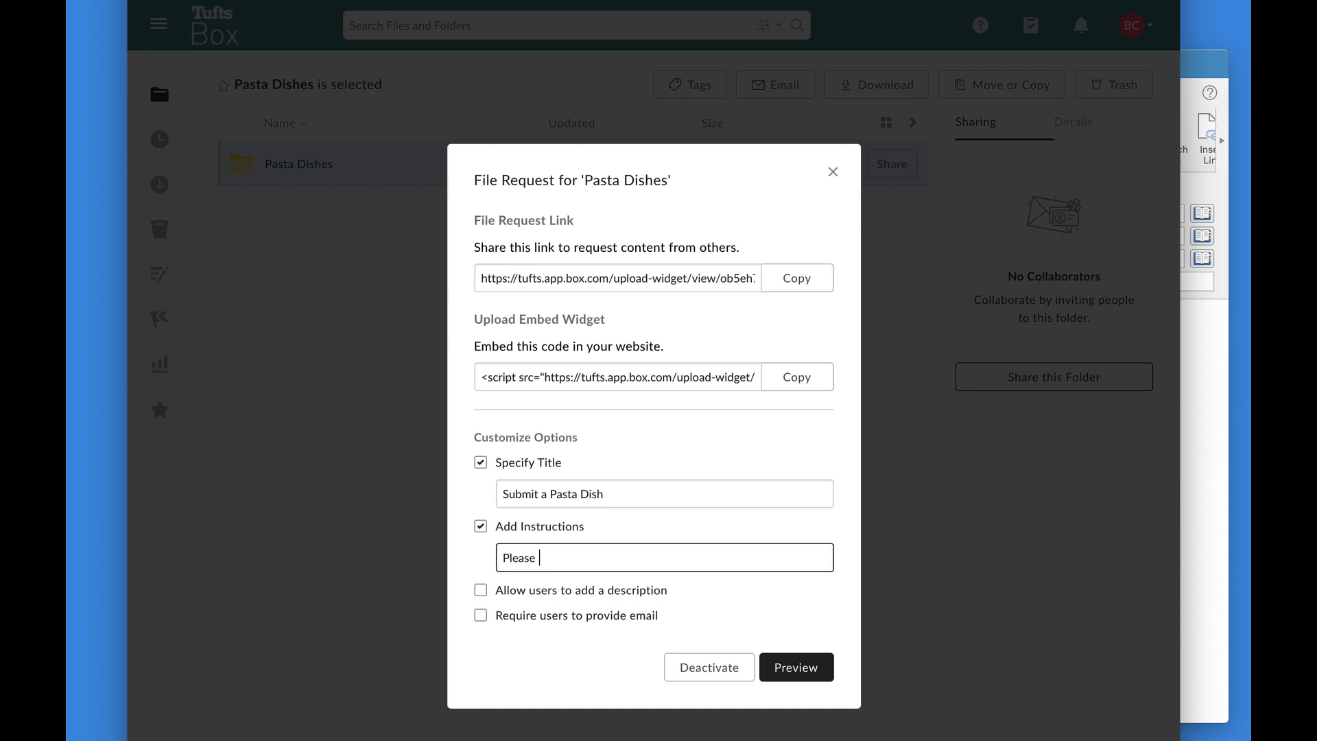
pyautogui.write('upload PDF files only!')
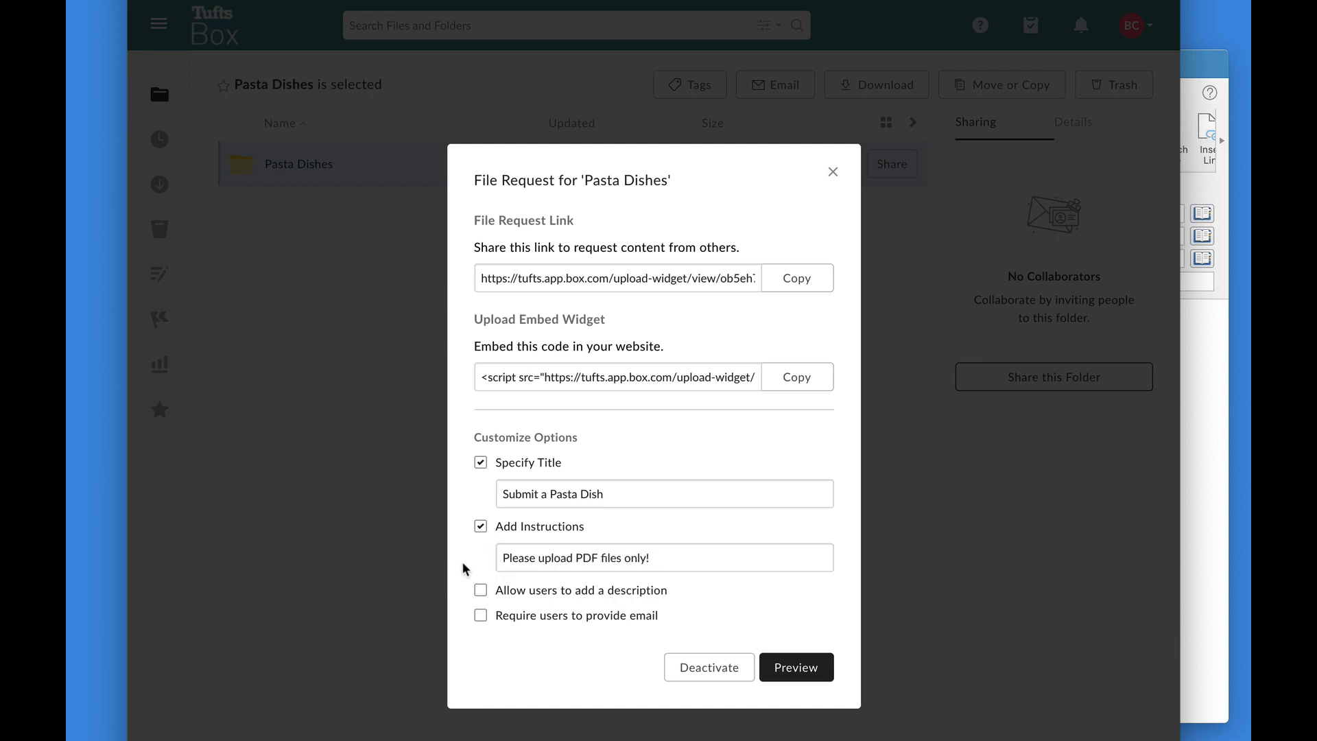
# Allow uploader descriptions, require uploader email, and preview the upload page.
pyautogui.click(481, 590)
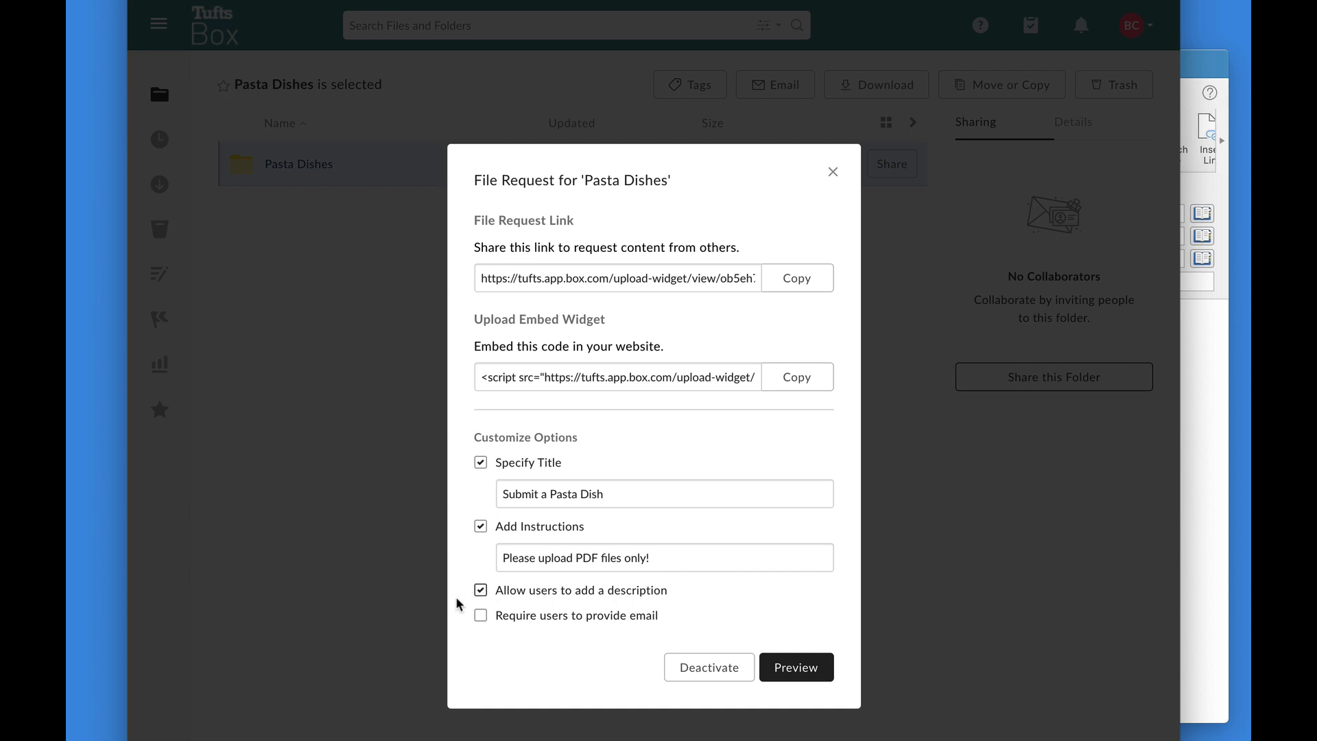
pyautogui.click(479, 614)
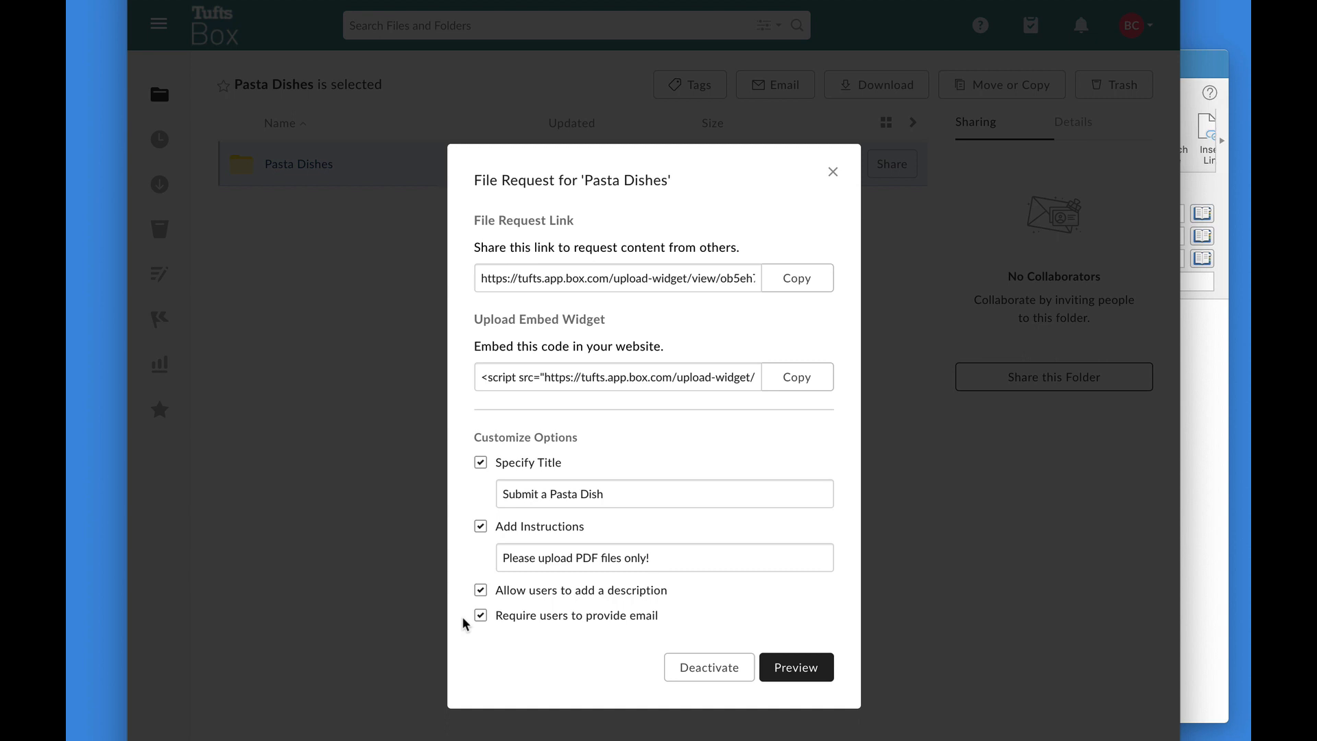
pyautogui.click(794, 667)
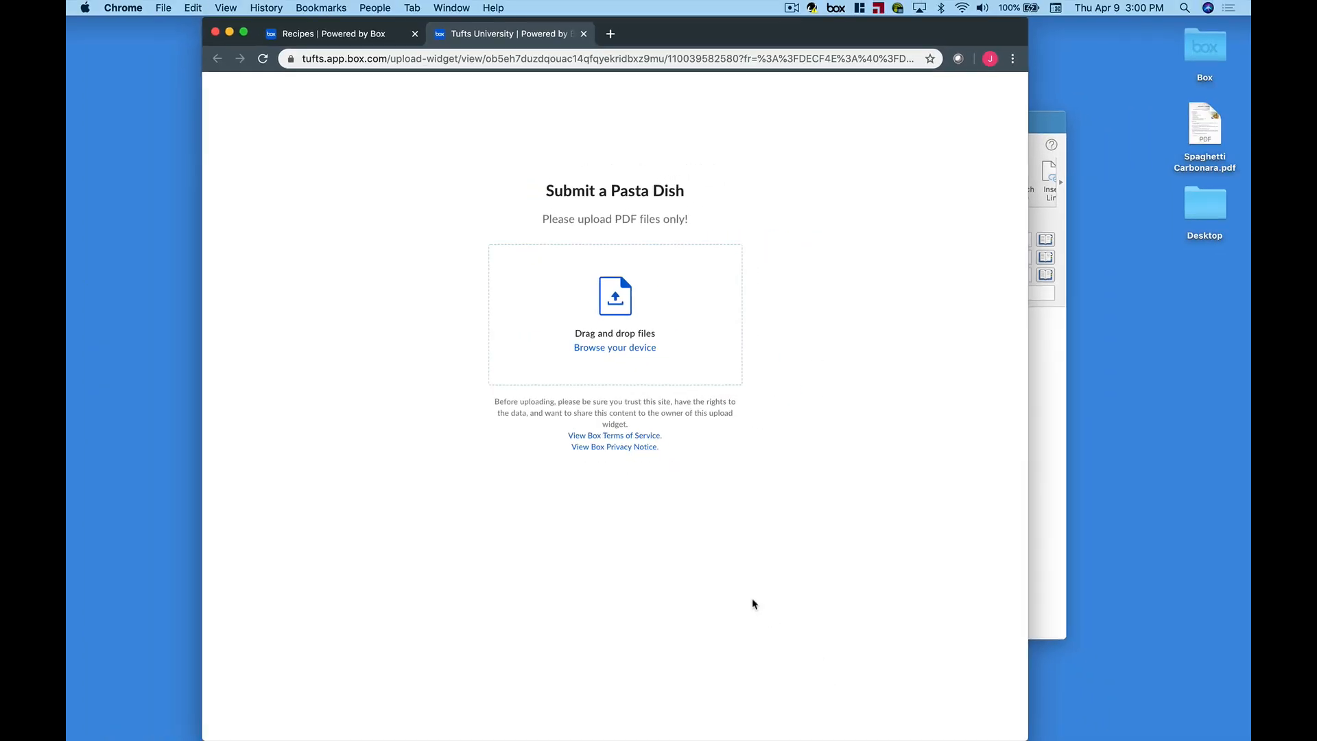
pyautogui.moveTo(690, 131)
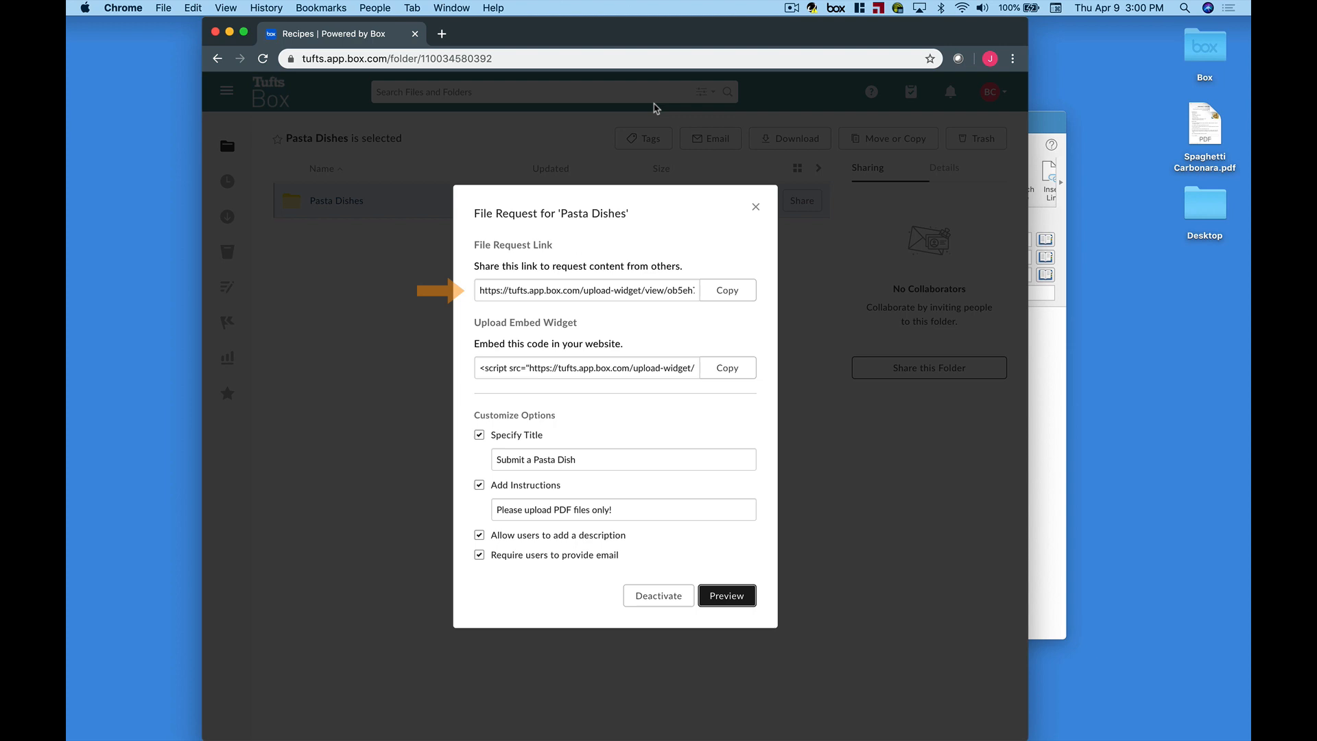
pyautogui.moveTo(712, 241)
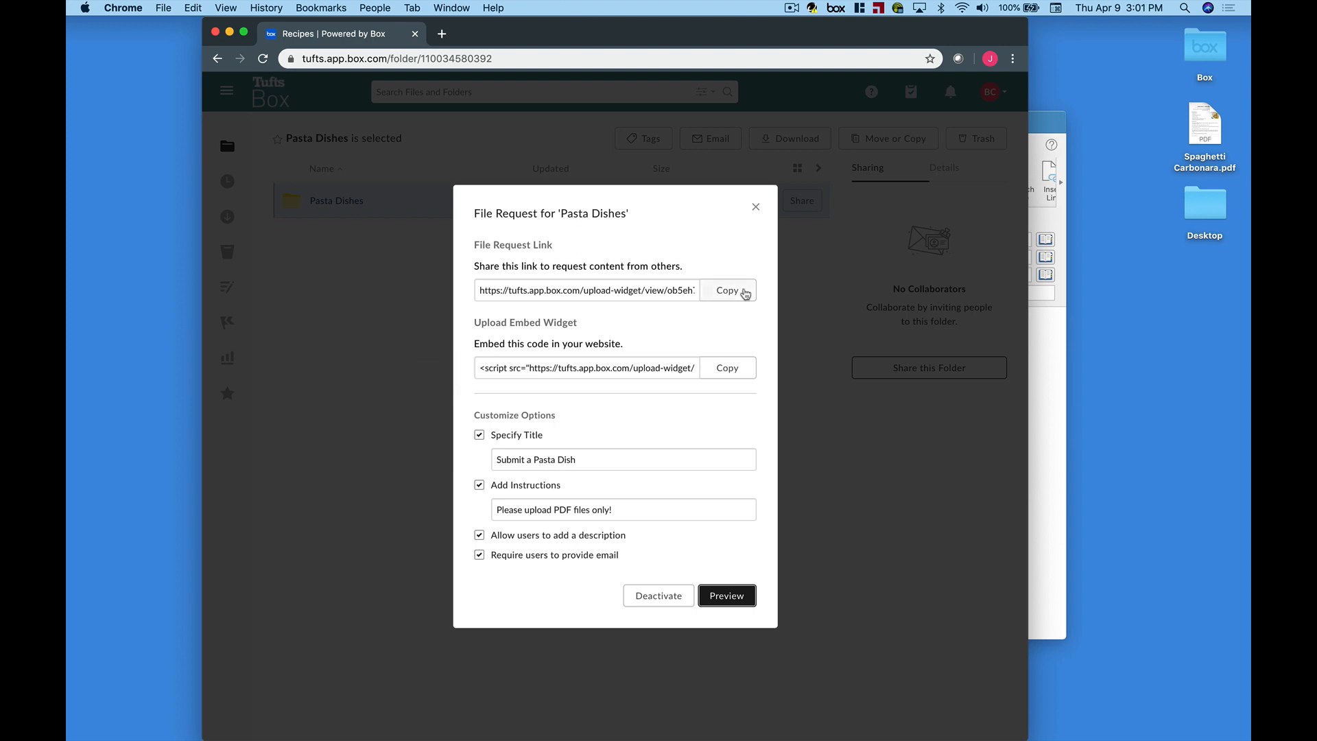
# Copy the Pasta Dishes file request link and close the dialog.
pyautogui.click(727, 290)
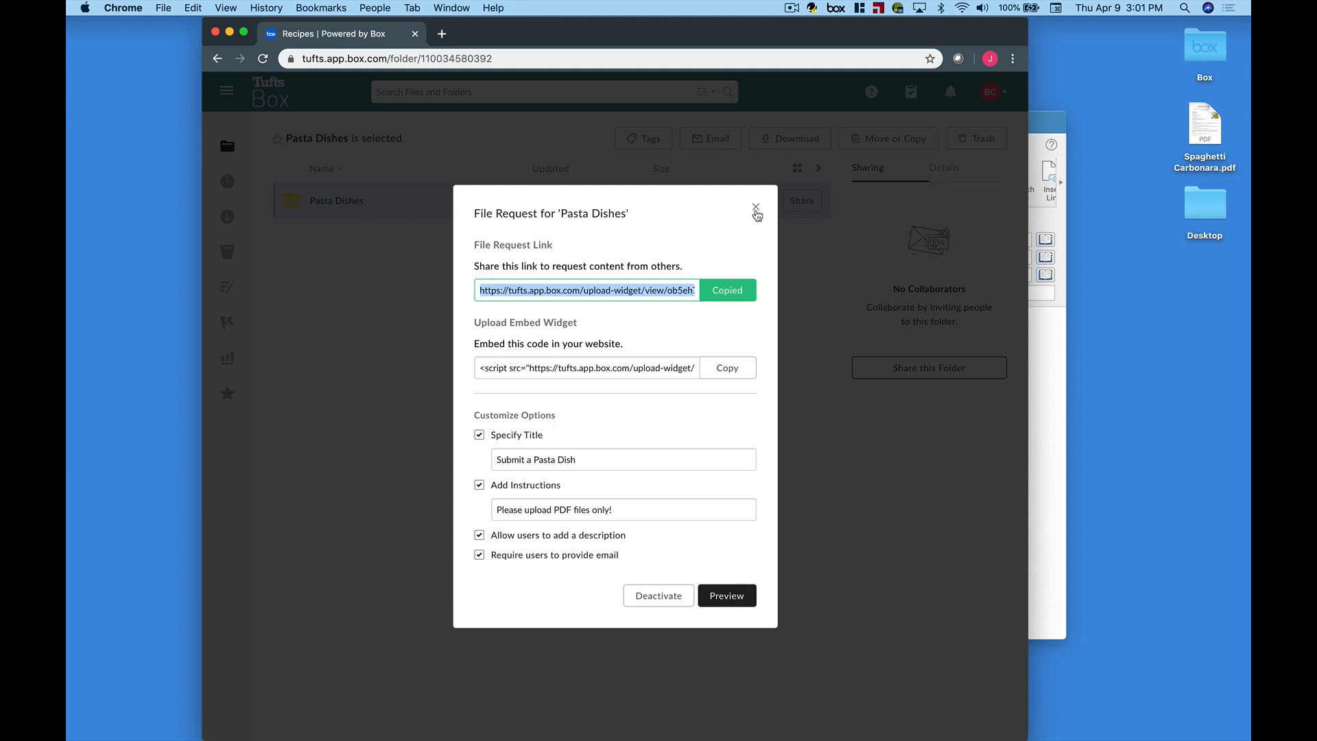
pyautogui.click(755, 207)
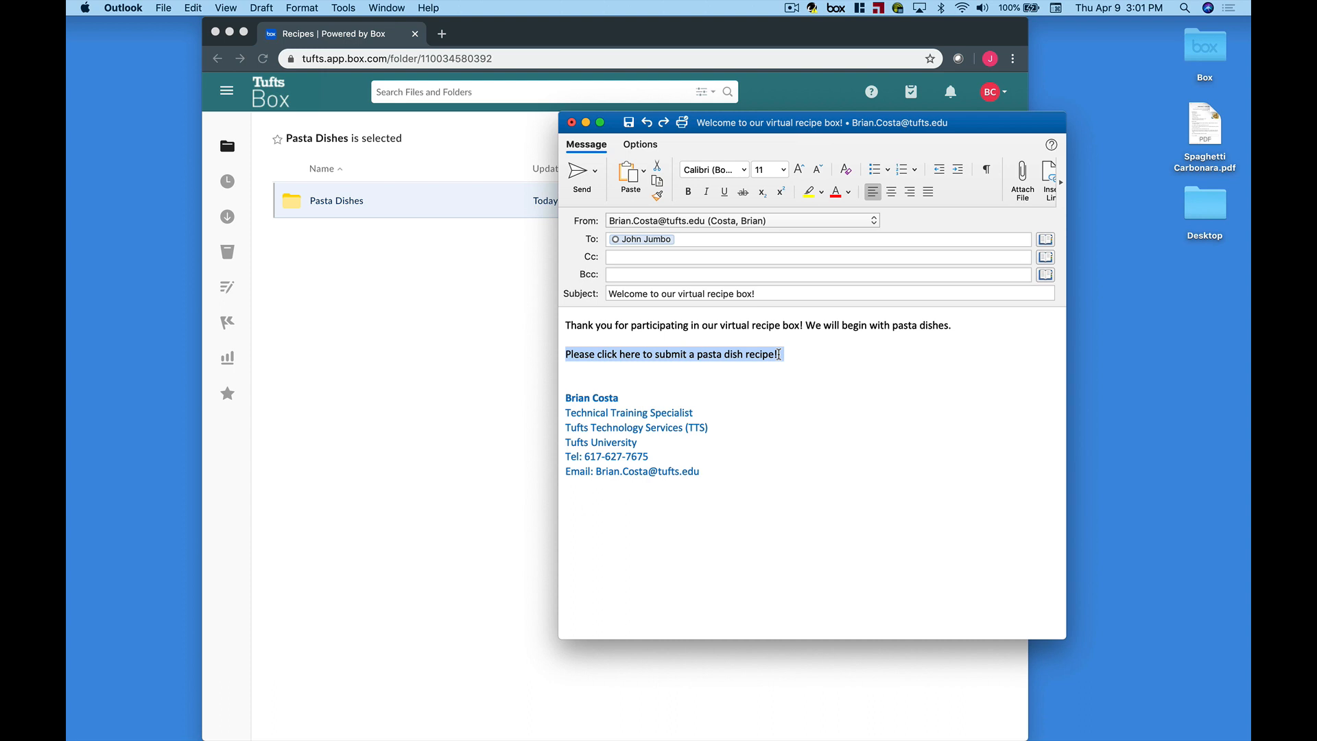
# Hyperlink the selected email sentence to the copied Box file request link.
pyautogui.rightClick(673, 354)
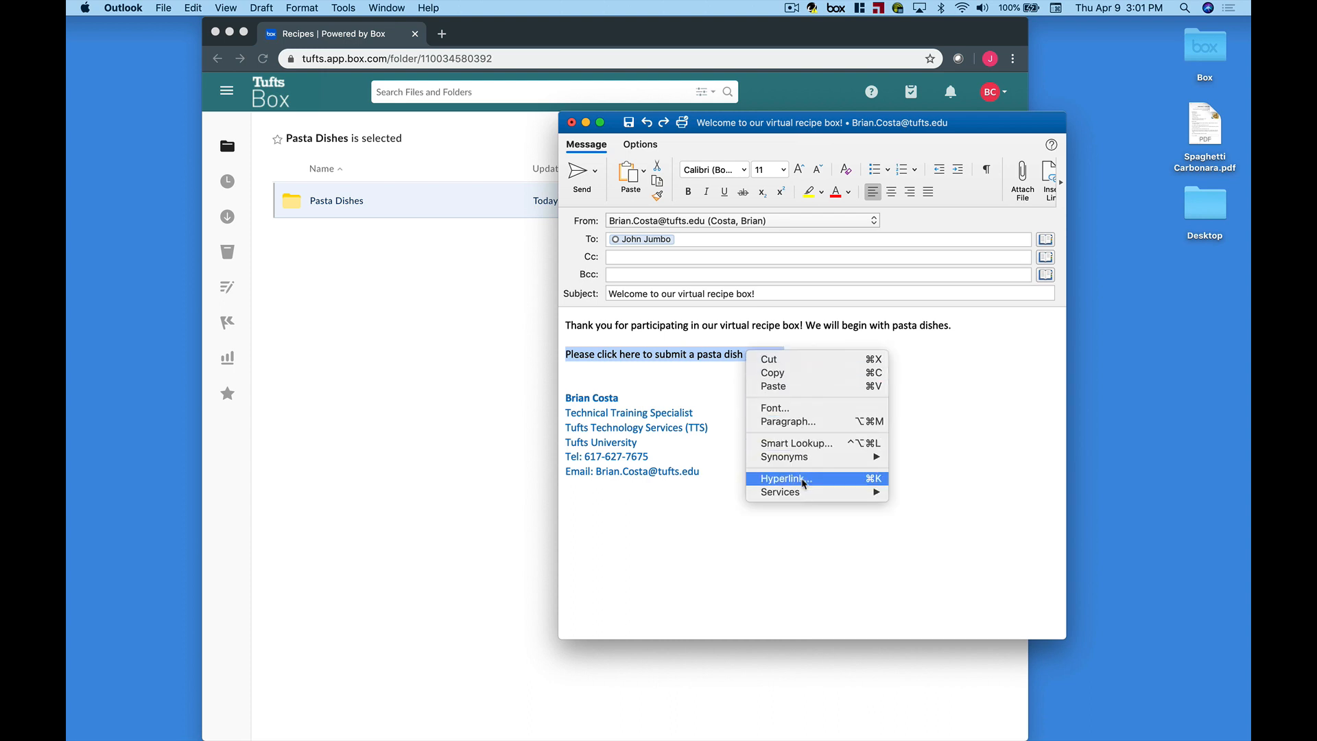
pyautogui.click(783, 478)
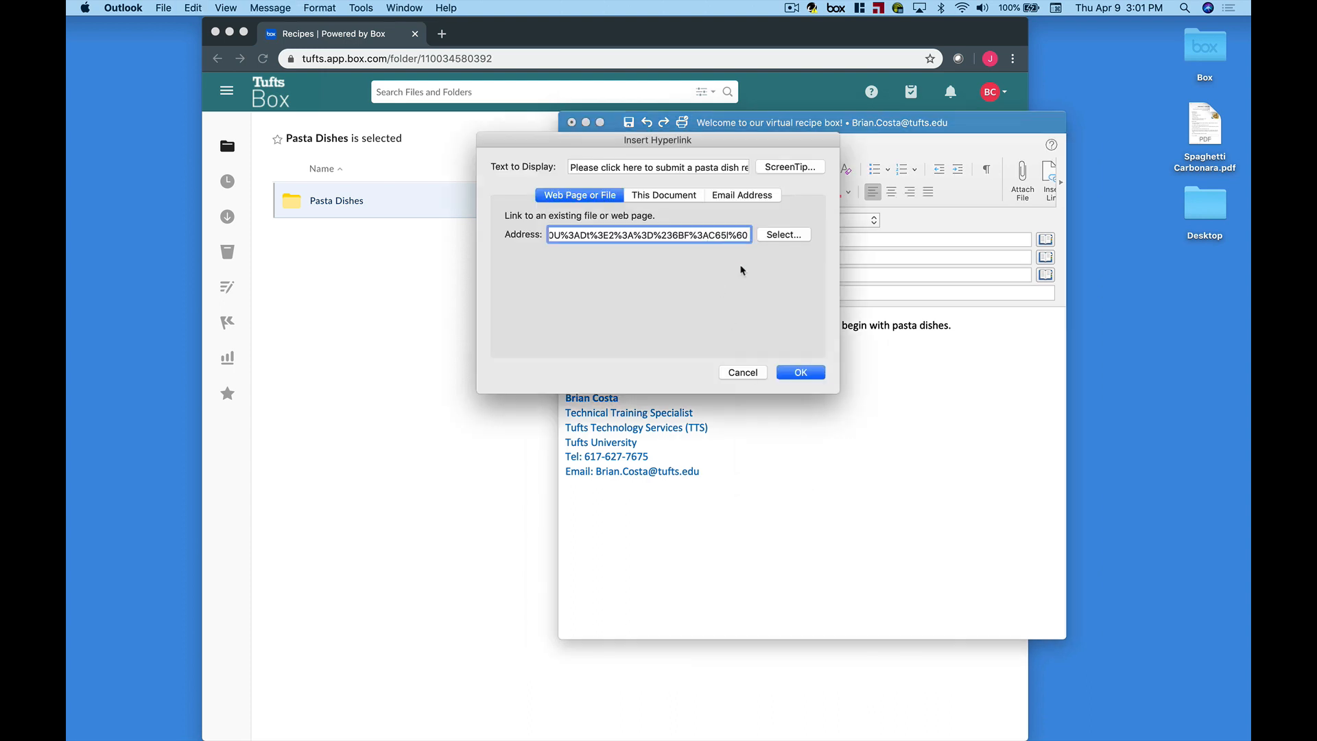
pyautogui.click(799, 372)
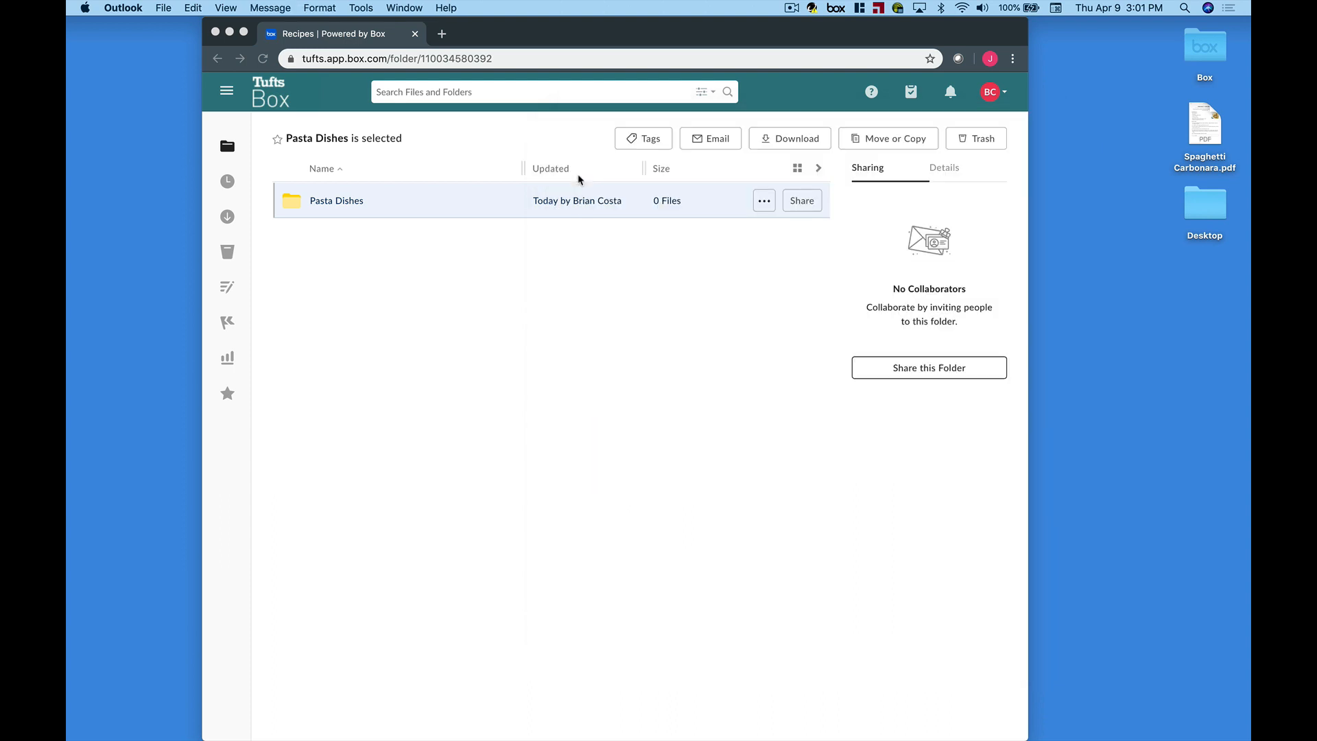
pyautogui.moveTo(620, 286)
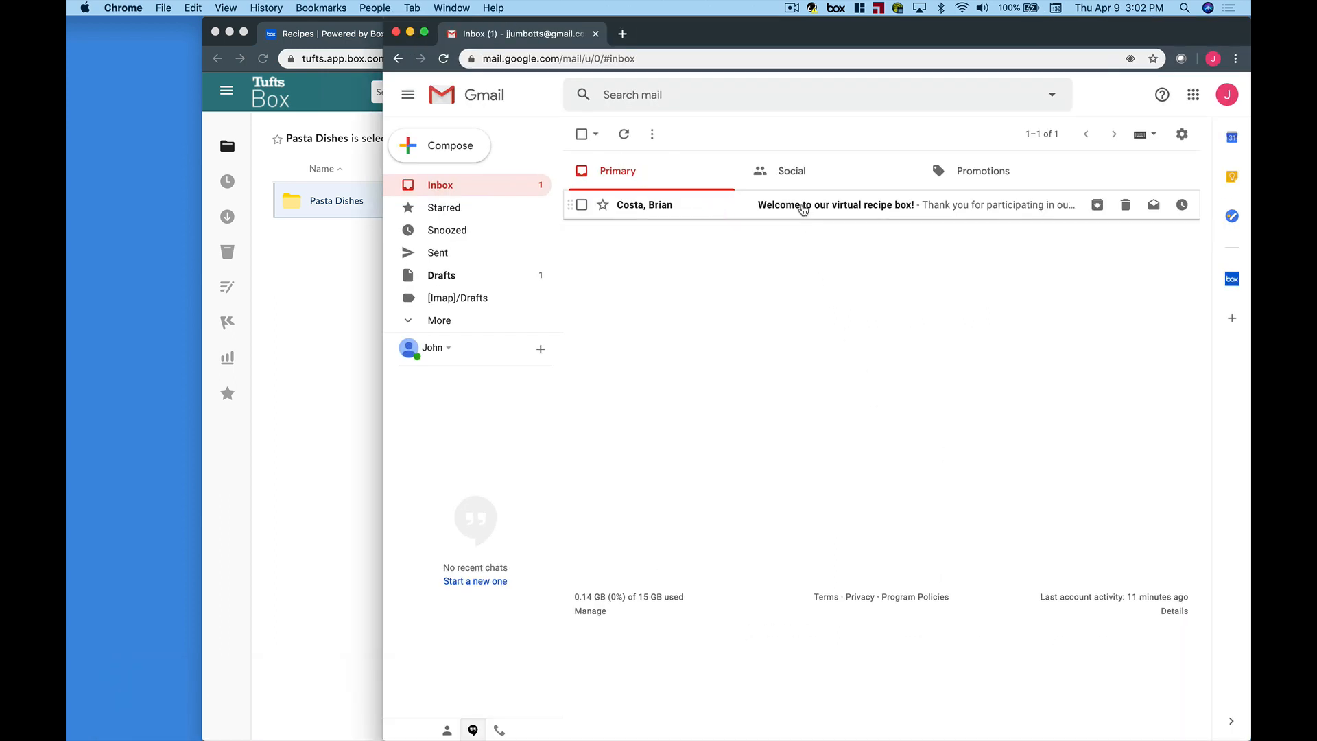
# Open the 'Welcome to our virtual recipe box!' email and follow its submission link.
pyautogui.click(835, 206)
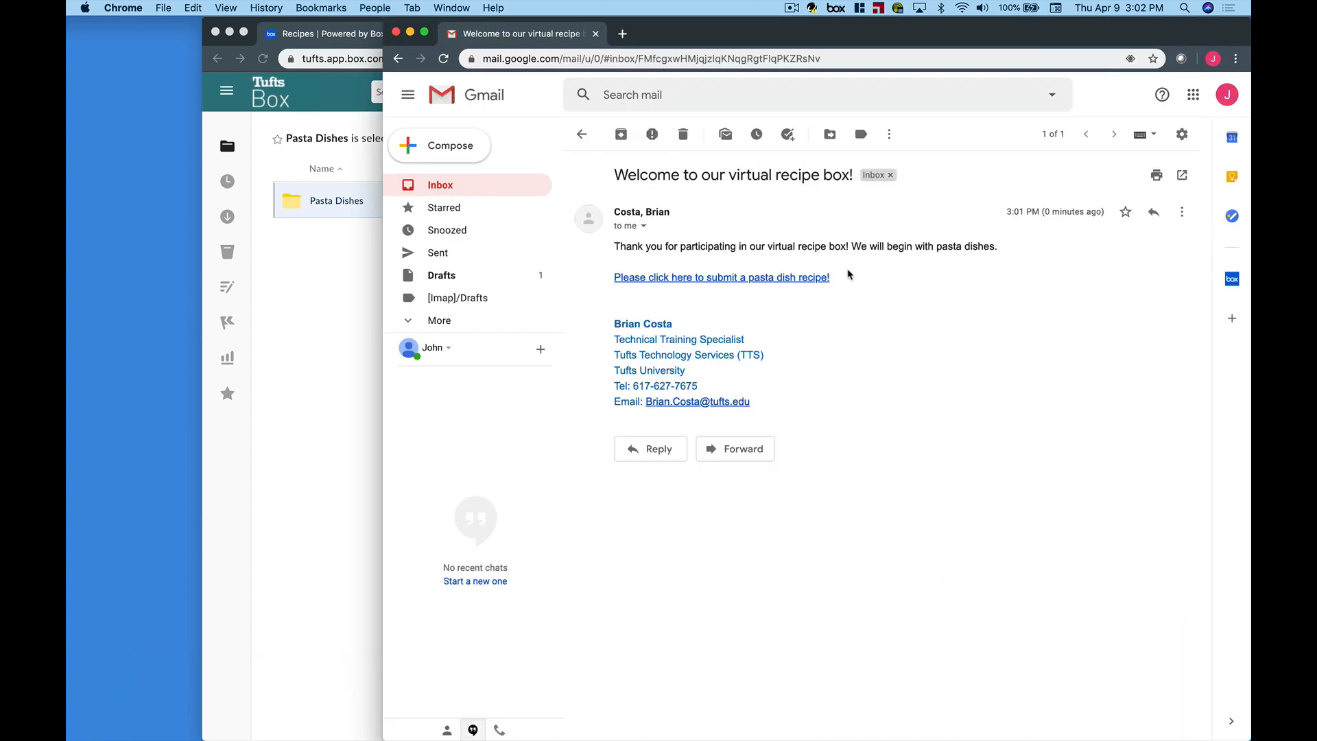
pyautogui.click(719, 277)
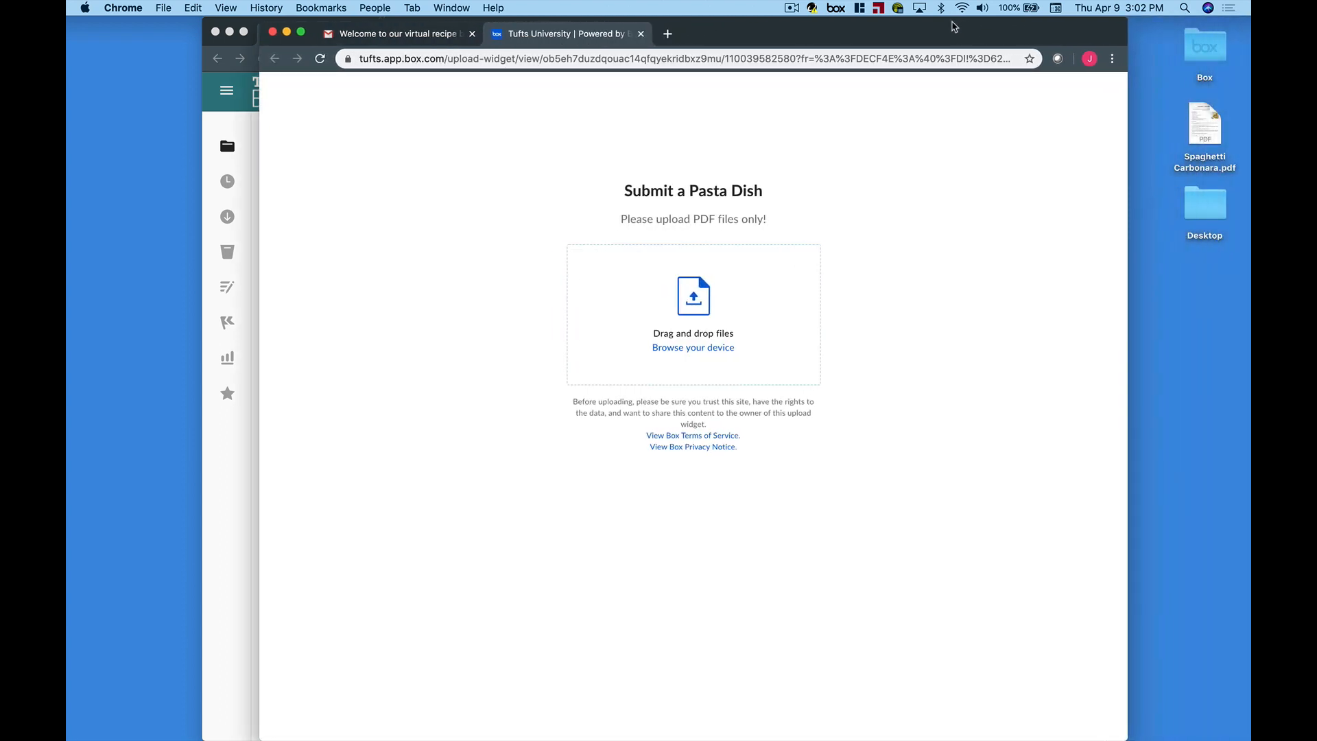
# Upload Spaghetti Carbonara.pdf with an uploader email and a 'great spaghetti carbonara dish' description.
pyautogui.moveTo(1204, 134); pyautogui.dragTo(1004, 256)
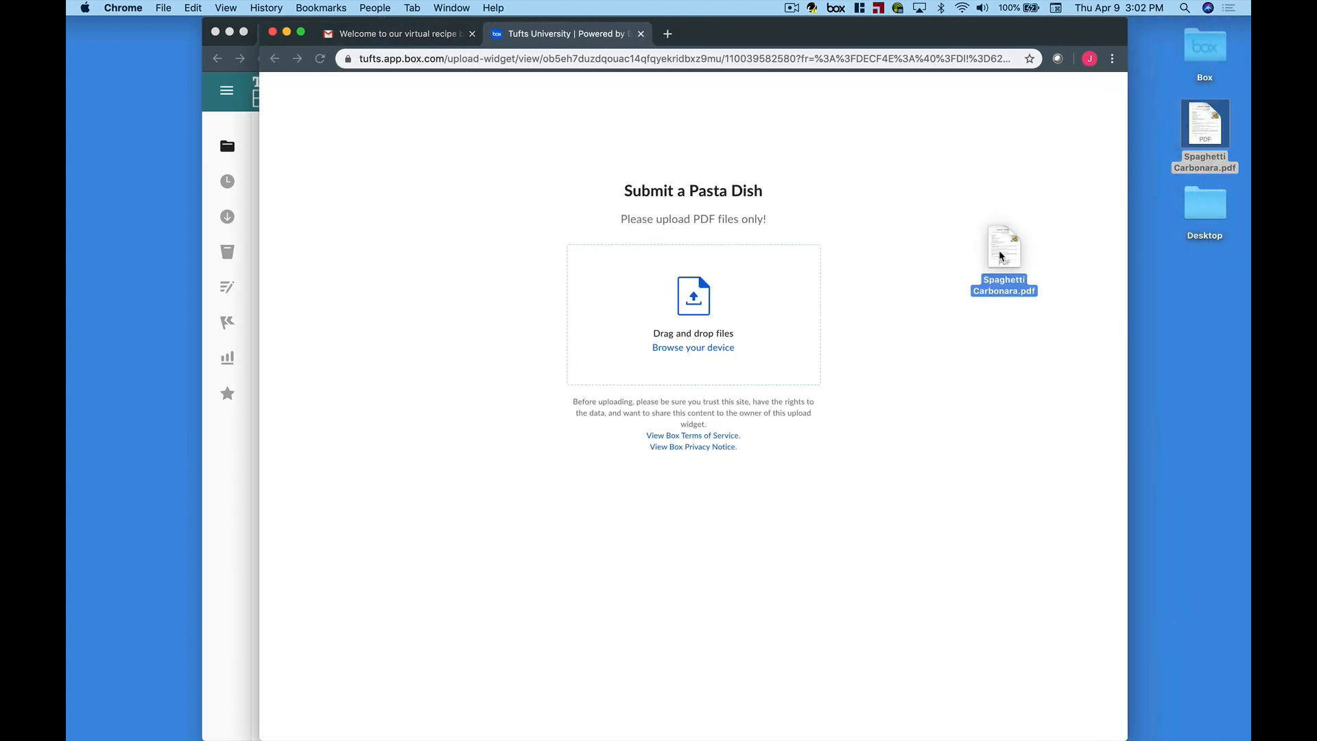
pyautogui.moveTo(1003, 256); pyautogui.dragTo(1203, 139)
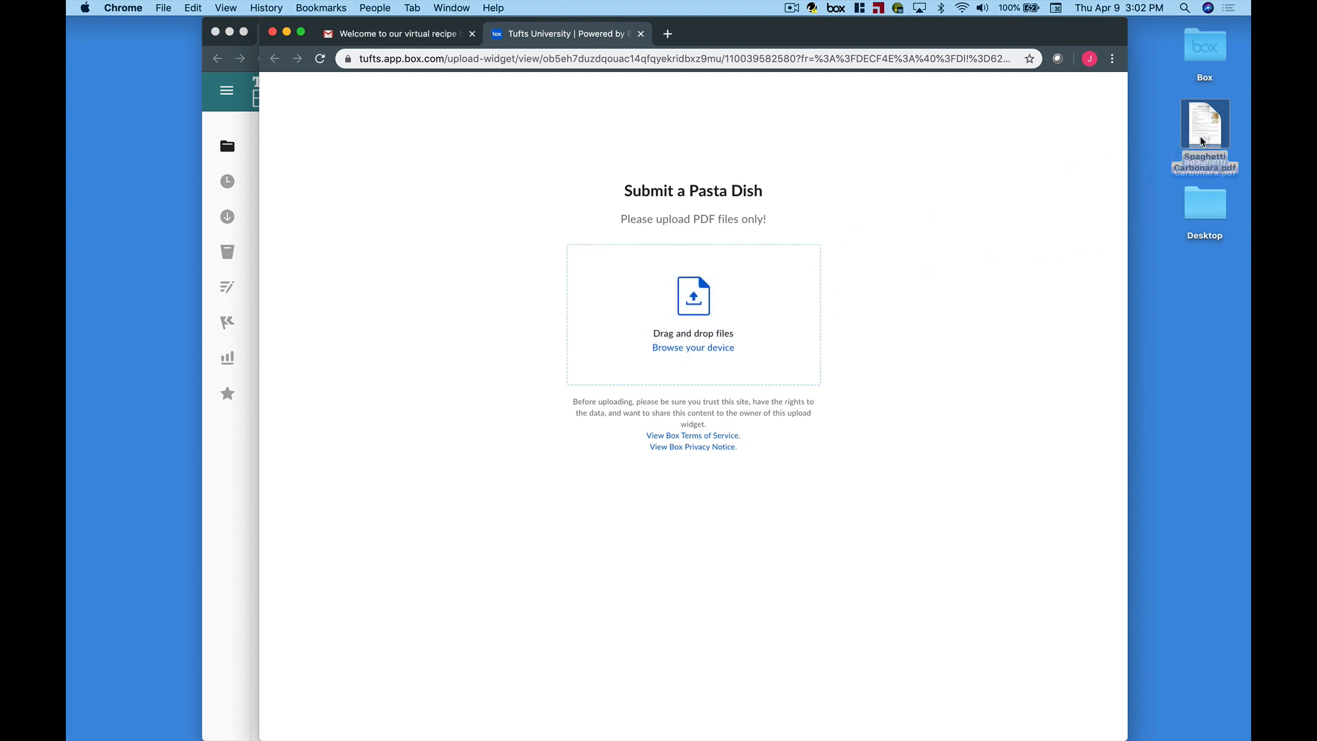
pyautogui.click(692, 348)
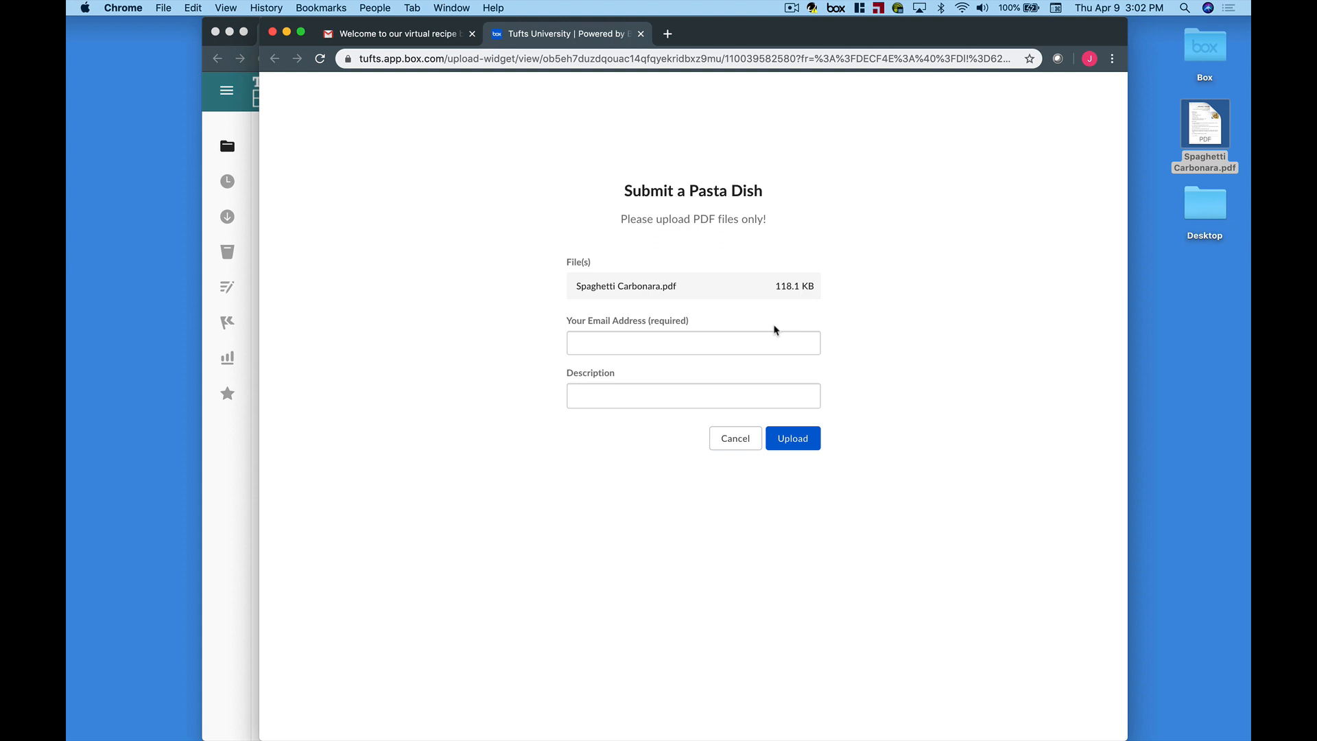
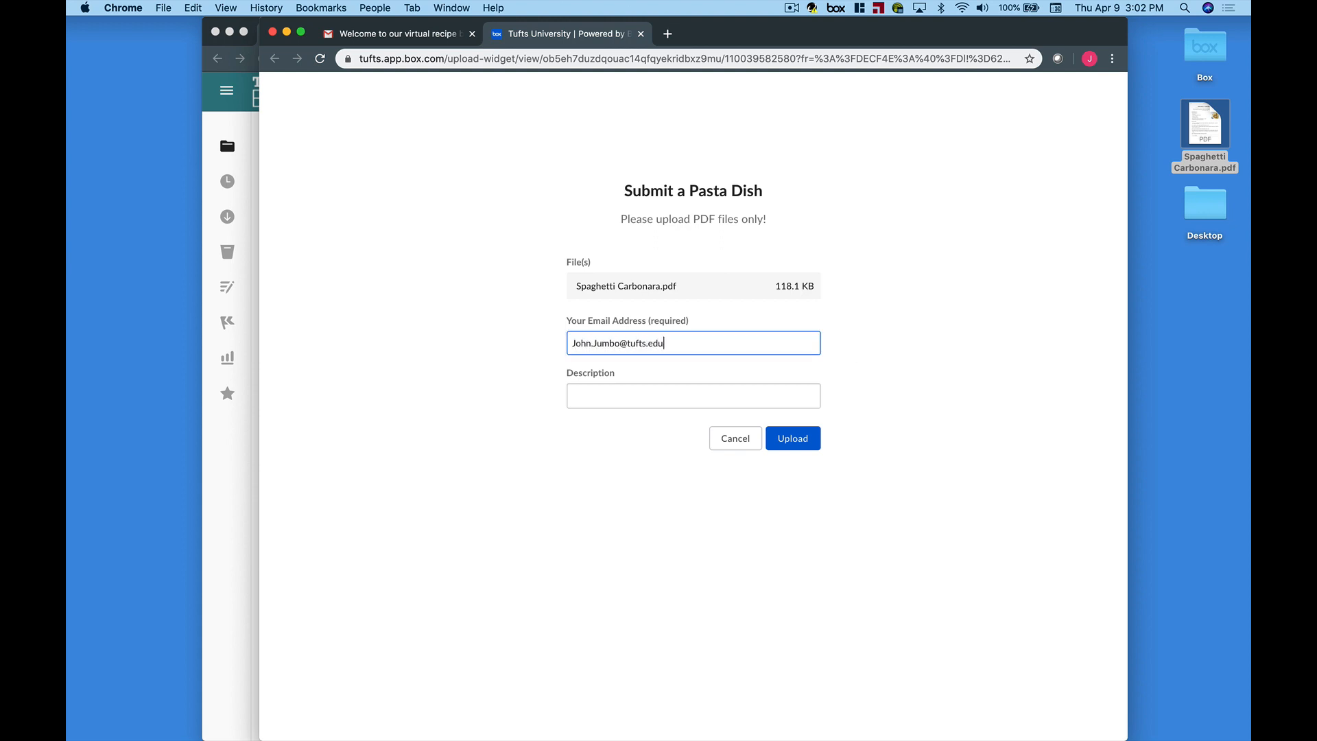
pyautogui.write('This is a great')
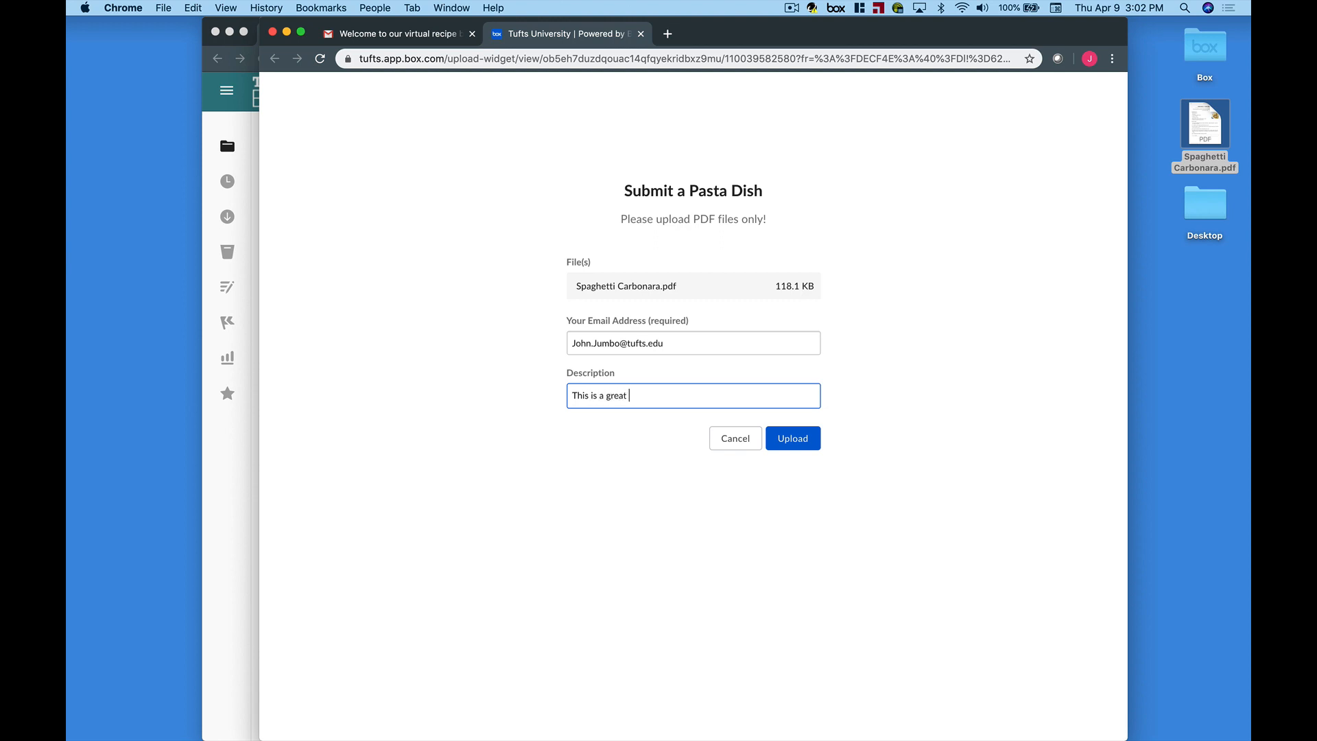
pyautogui.write('spaghetti carbonara dish my mom taught me!')
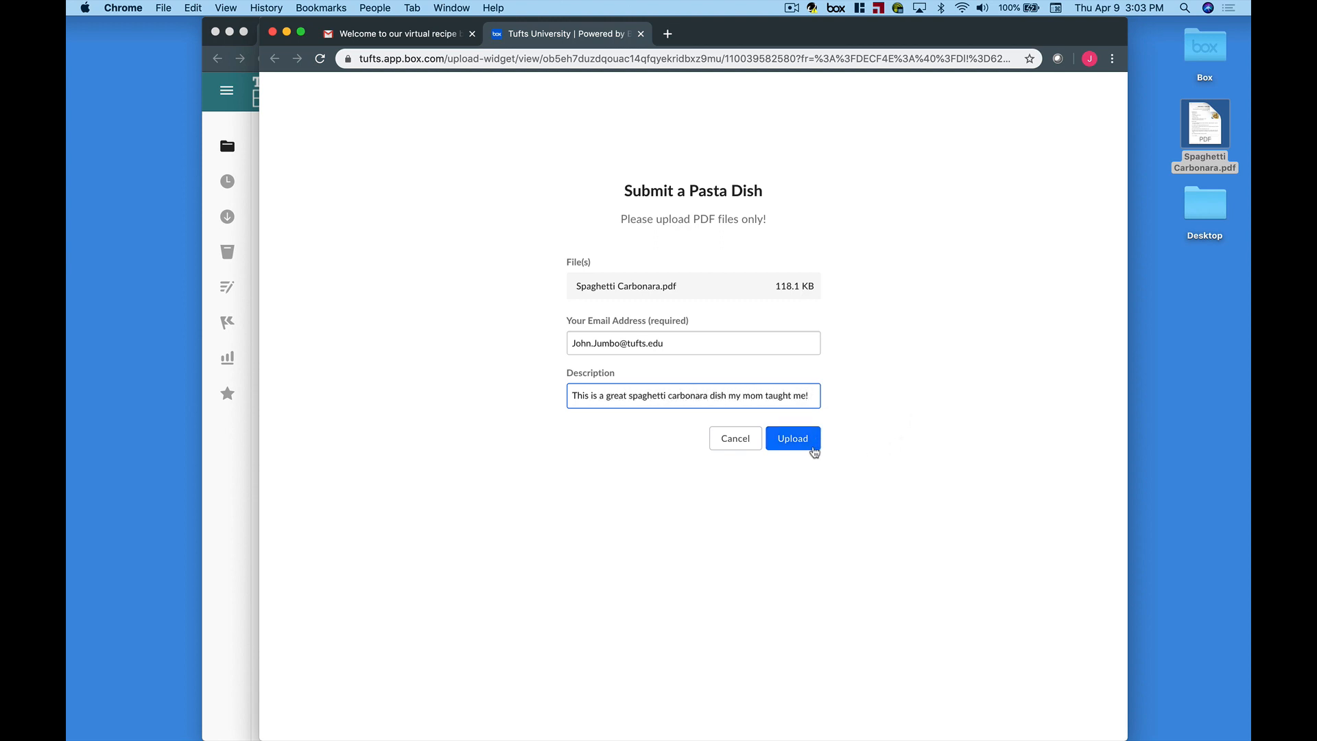
pyautogui.click(791, 438)
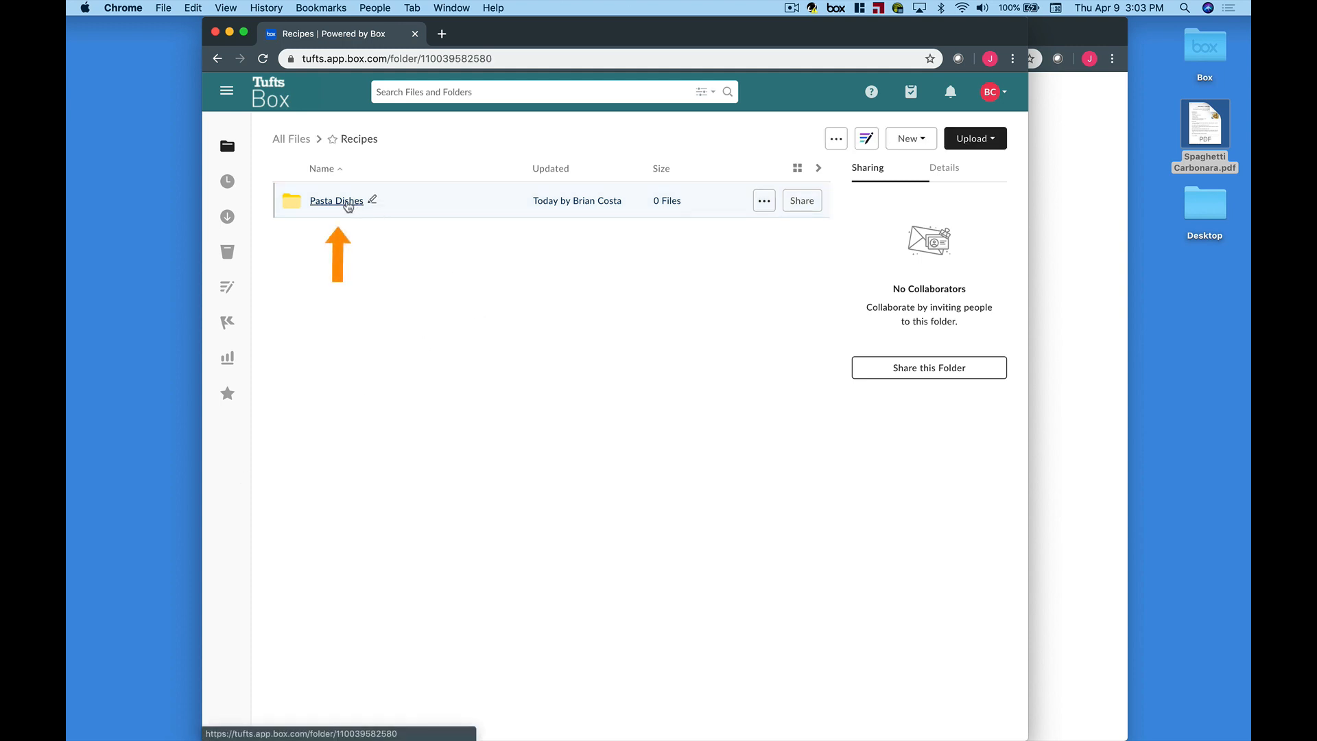
# Open the Pasta Dishes folder to find the uploaded Spaghetti Carbonara.pdf.
pyautogui.click(337, 201)
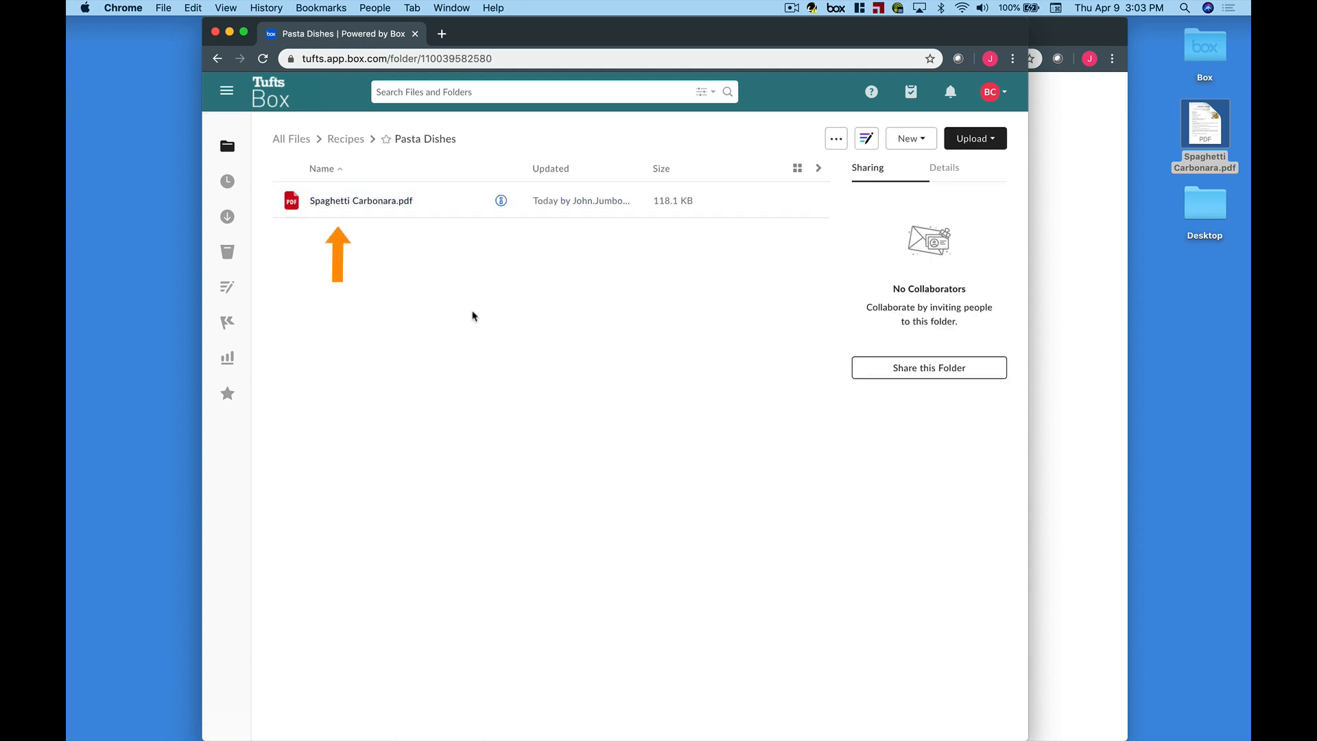